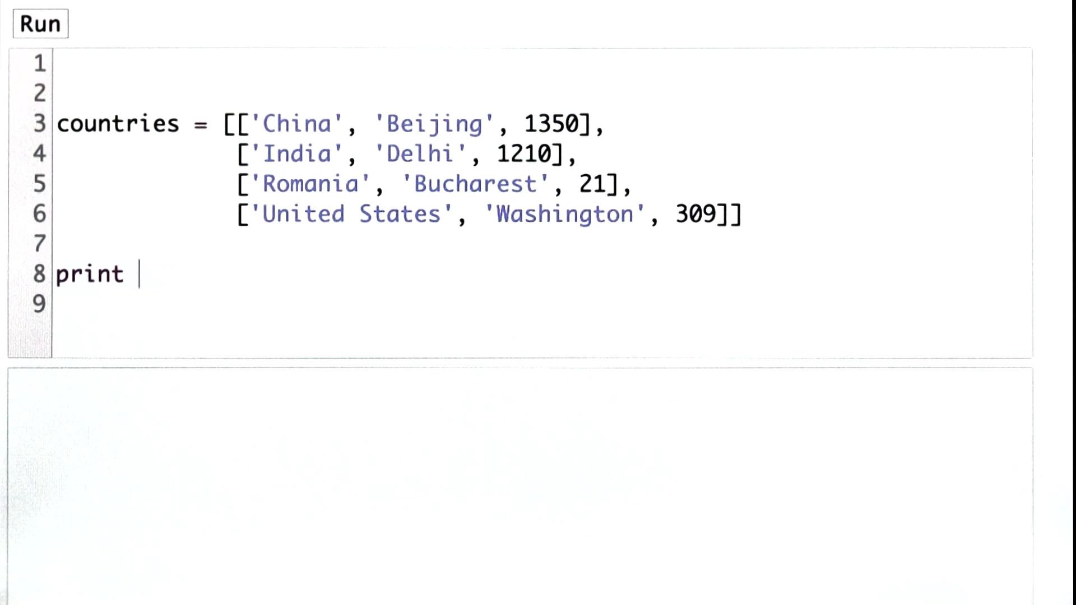
# - Write countries[0][2] / countries[2][2] on line 8, accepting the autocomplete suggestion
pyautogui.write('countries[0]')
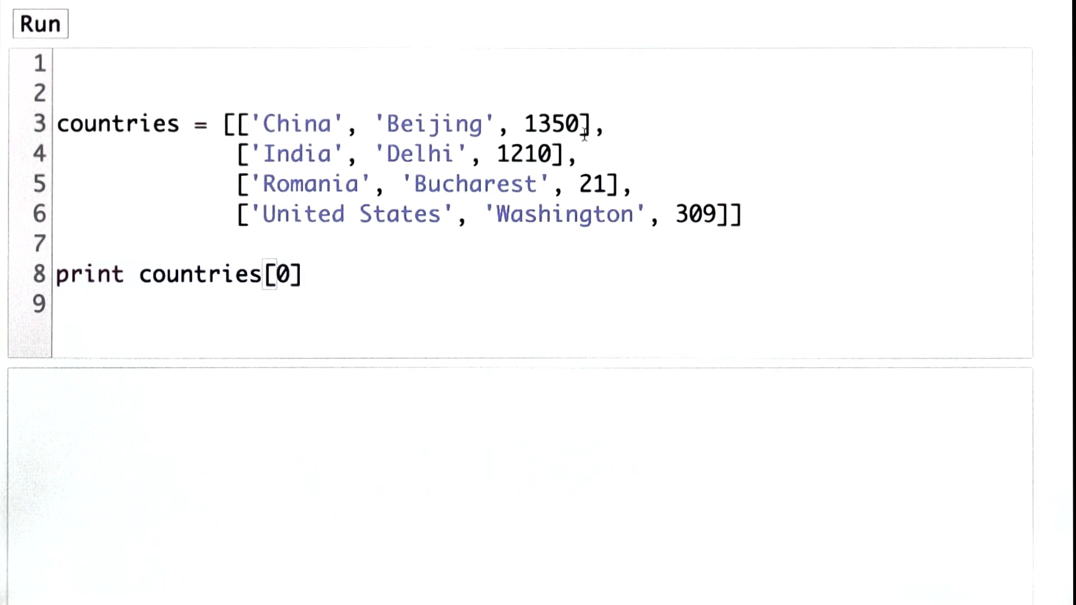
pyautogui.write('[2]')
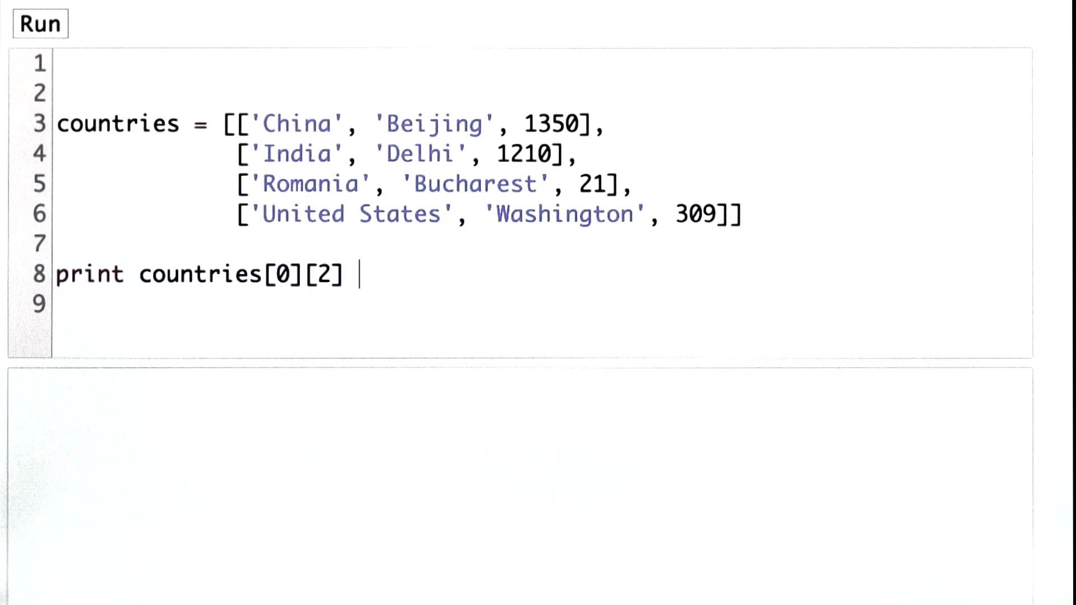
pyautogui.write('/')
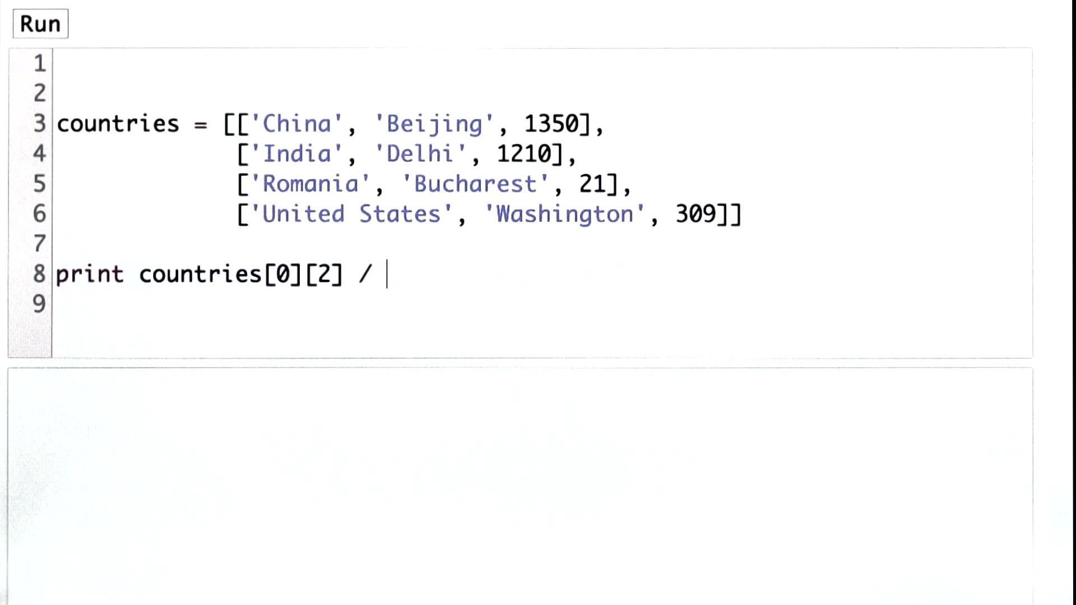
pyautogui.write('cou')
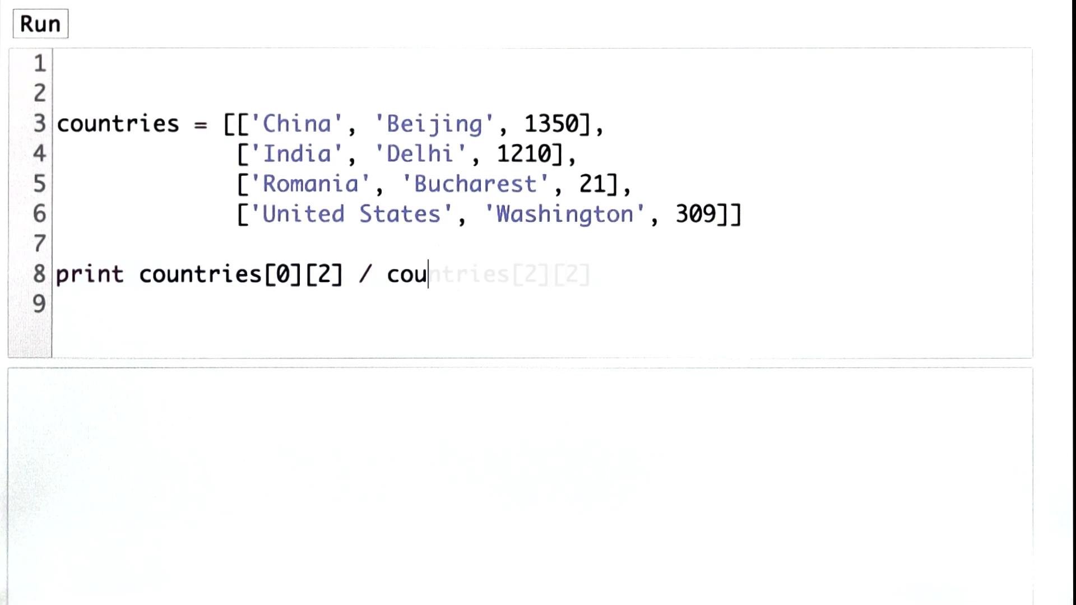
pyautogui.press('Tab')
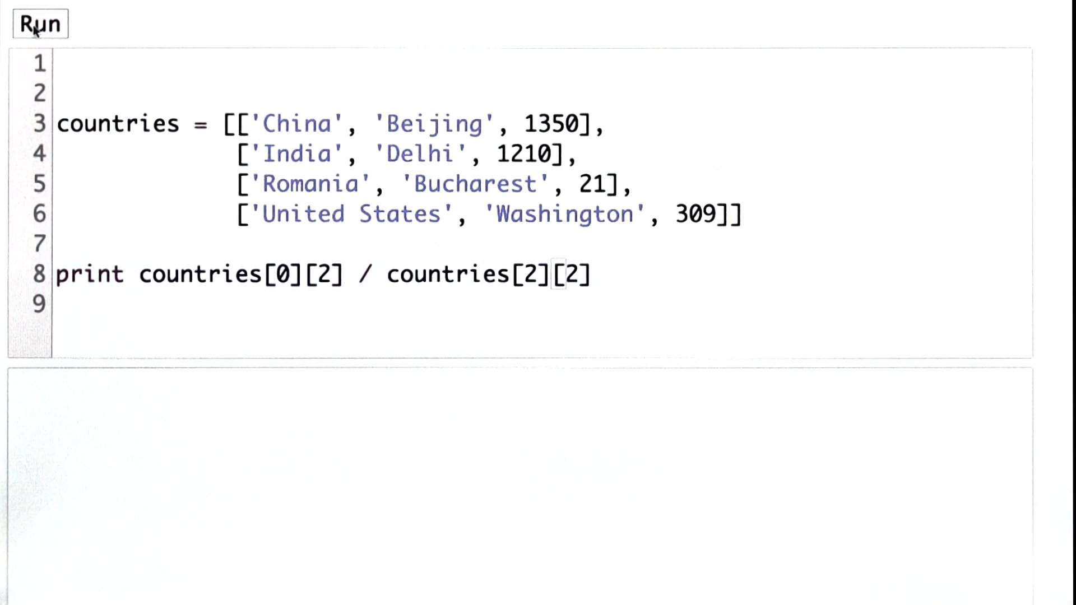
# - Run the script to show the ratio 64 in the output pane
pyautogui.click(41, 25)
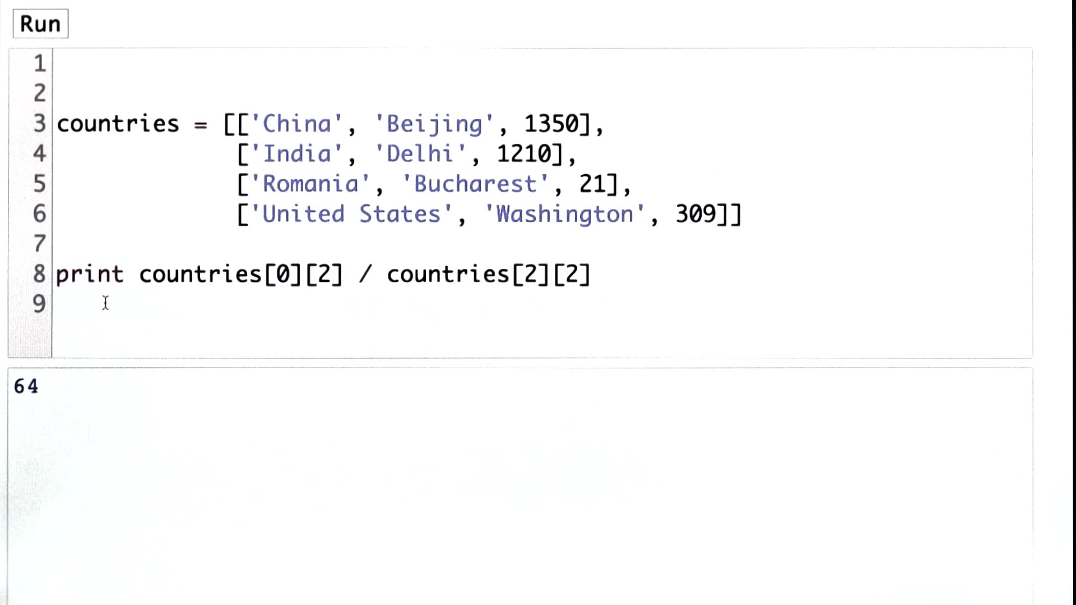
# - Add print 21 * 64 on line 9, showing 1344 below 64, and start line 10
pyautogui.write('print 21 * 64')
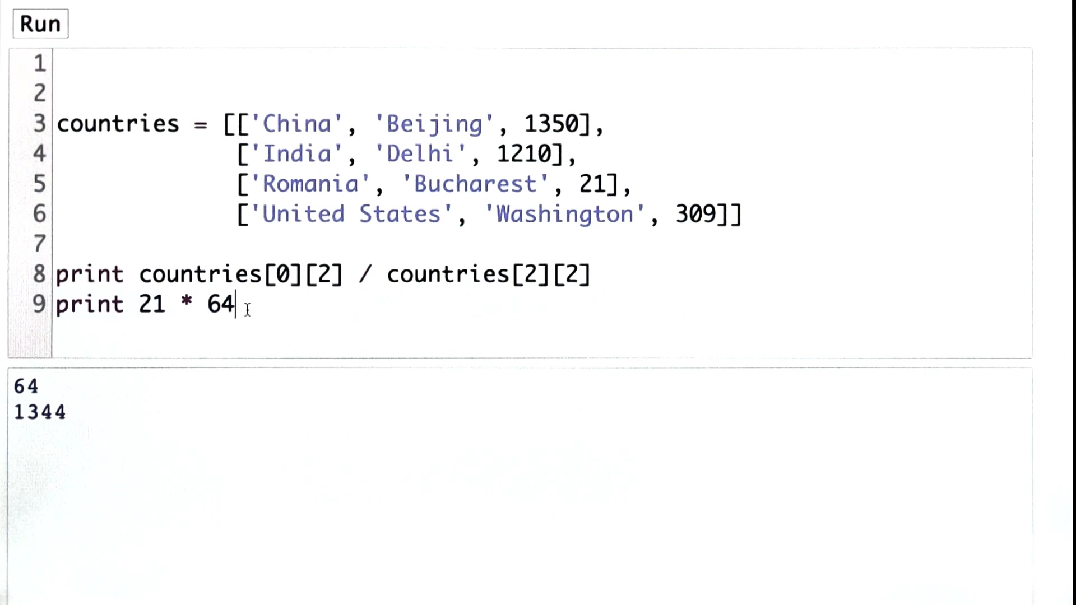
pyautogui.press('enter')
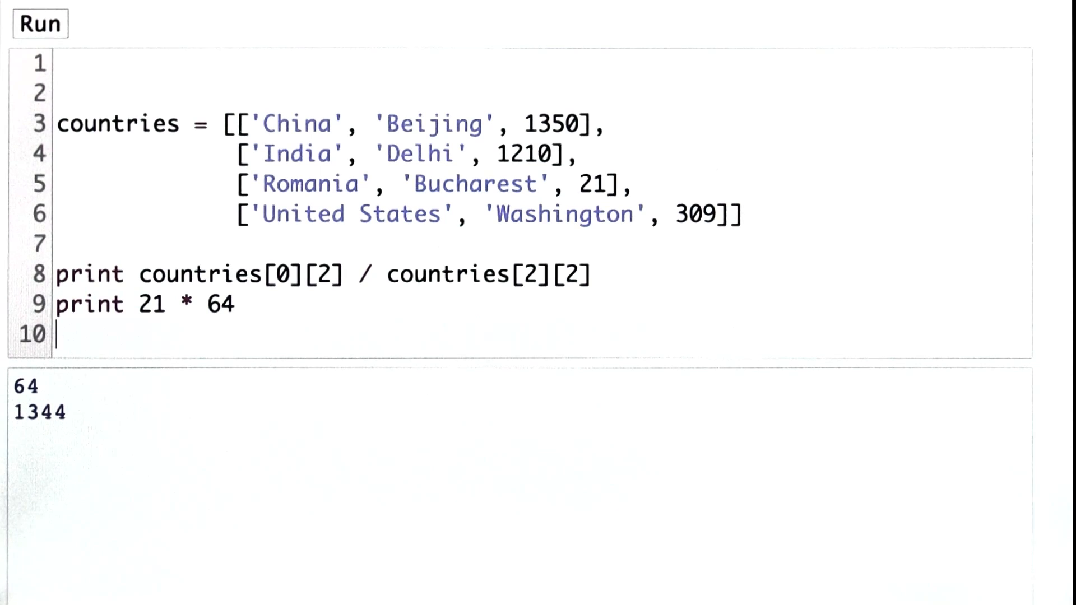